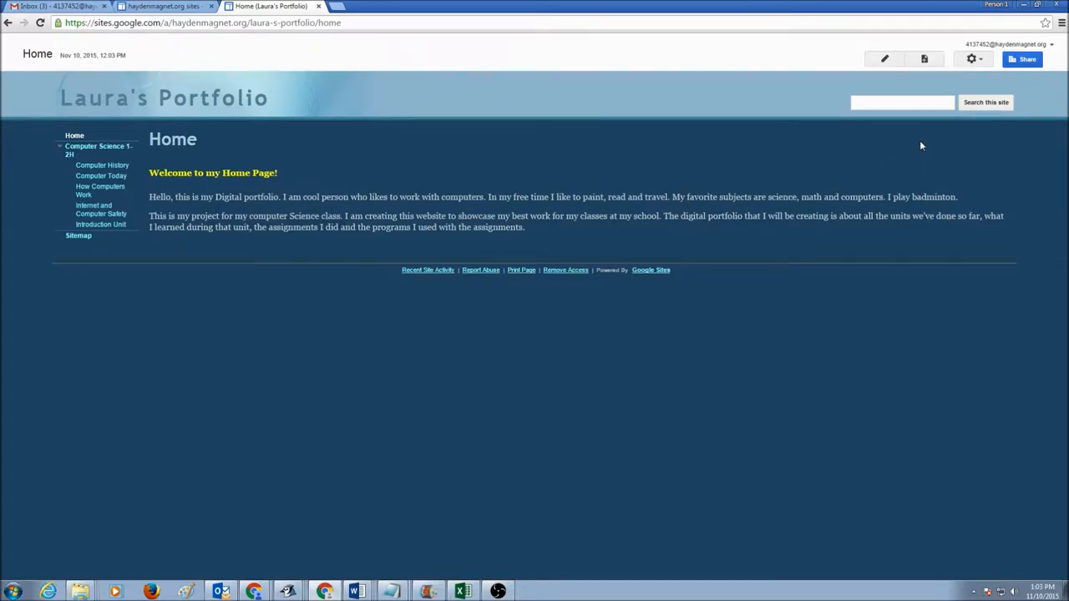
mouse_move(913, 157)
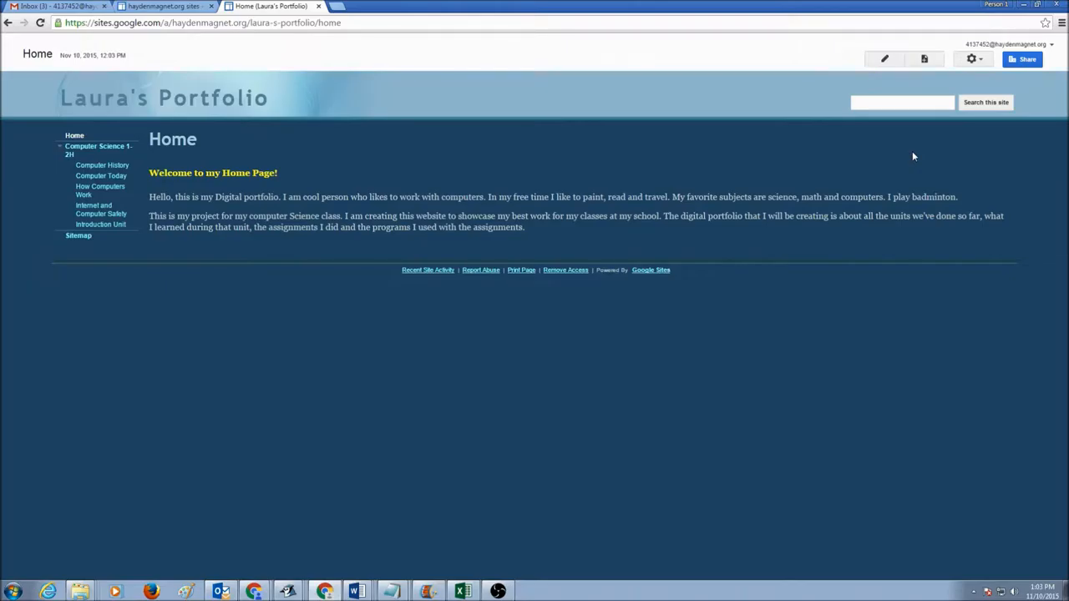
mouse_move(313, 281)
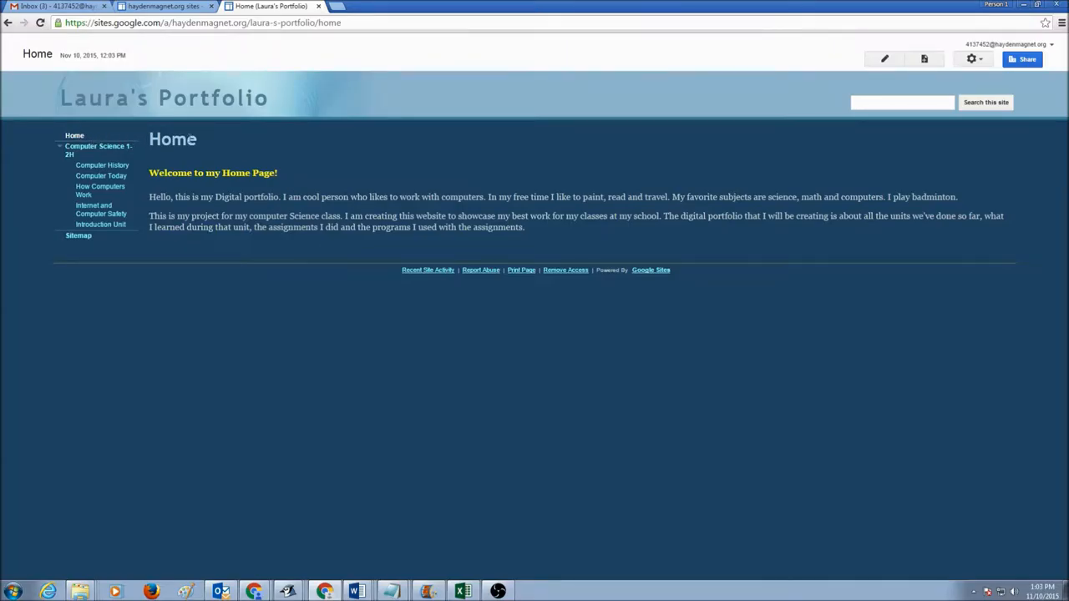
mouse_move(363, 192)
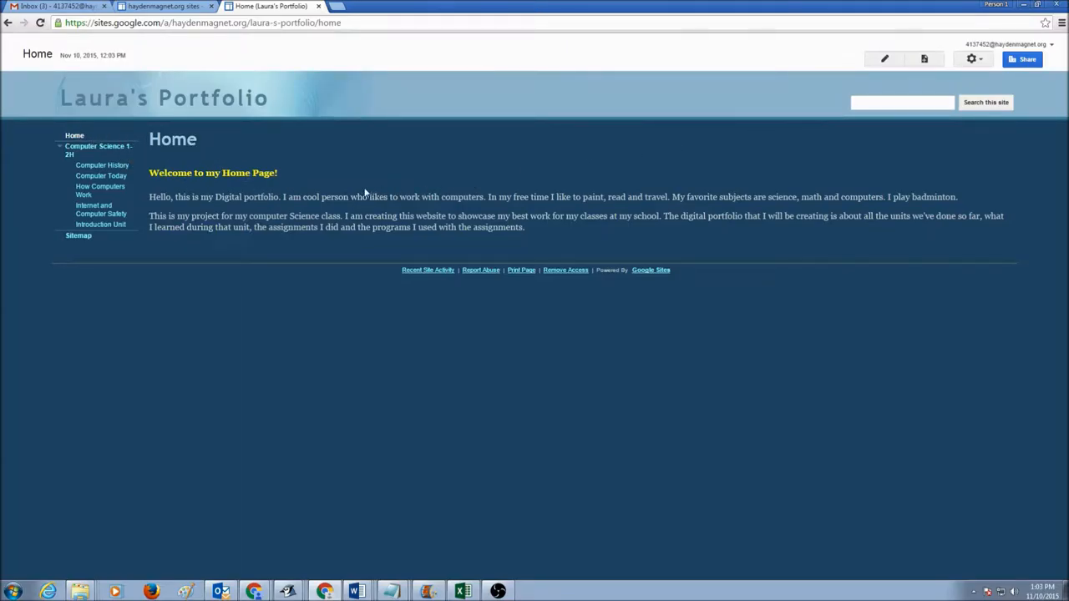
mouse_move(553, 226)
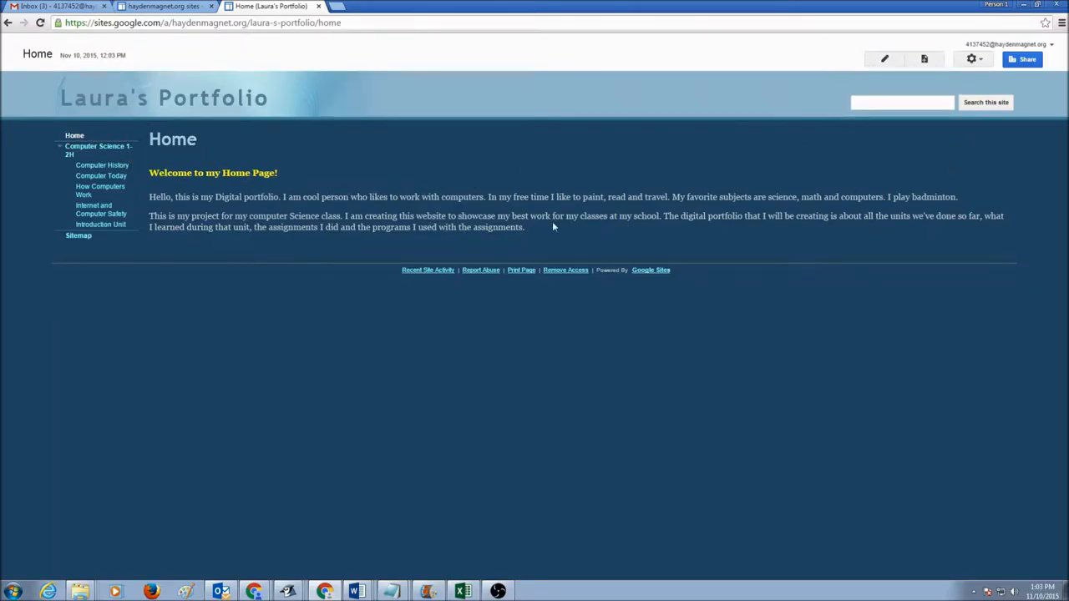
mouse_move(884, 59)
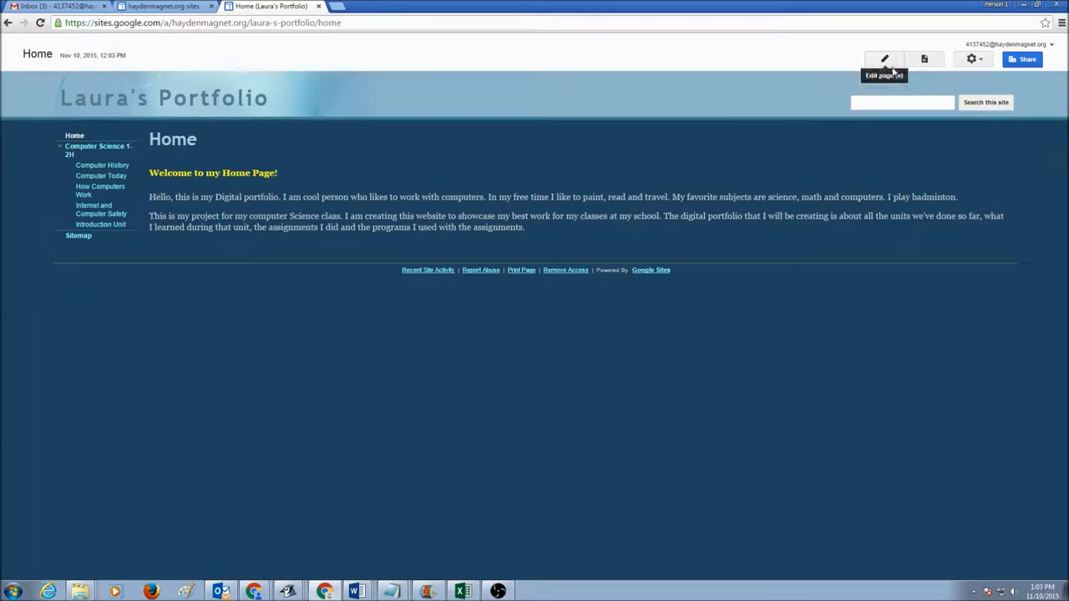
Step: Open the portfolio's Home page in the Google Sites editor
left_click(884, 59)
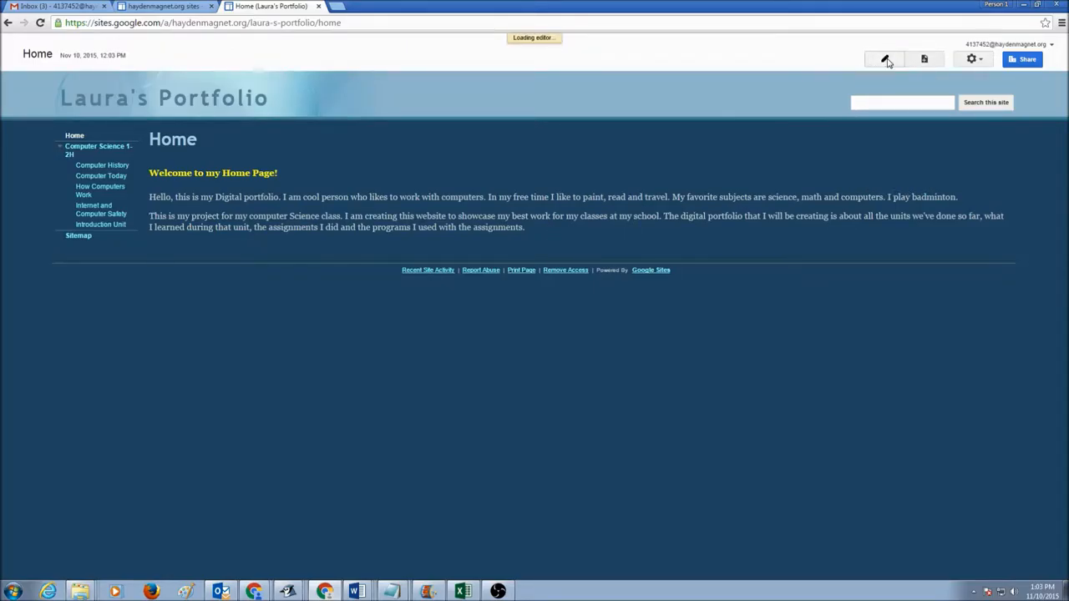
left_click(886, 59)
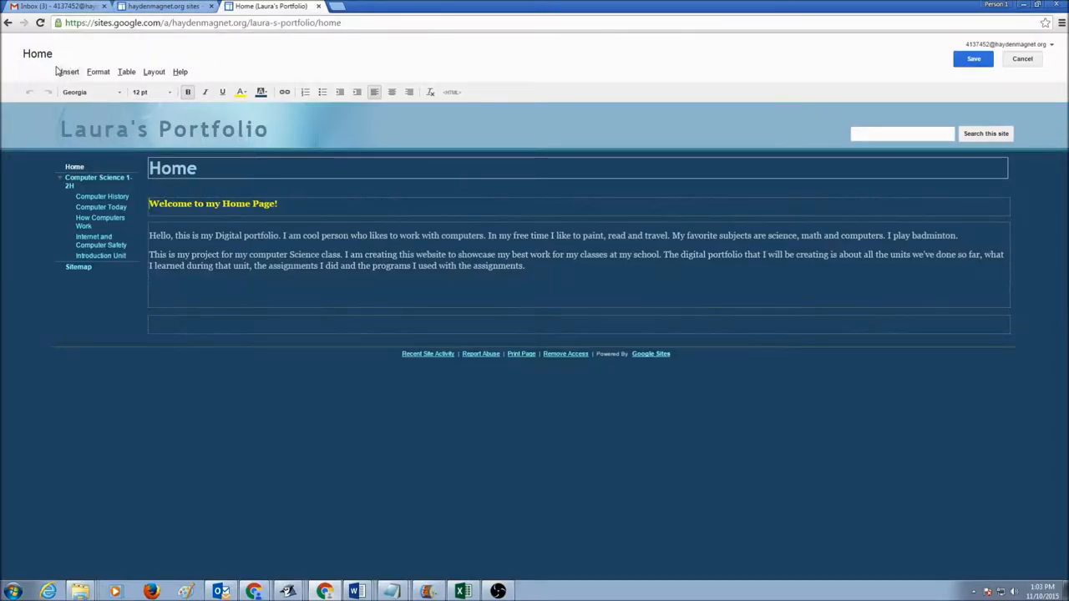
mouse_move(69, 70)
type("art")
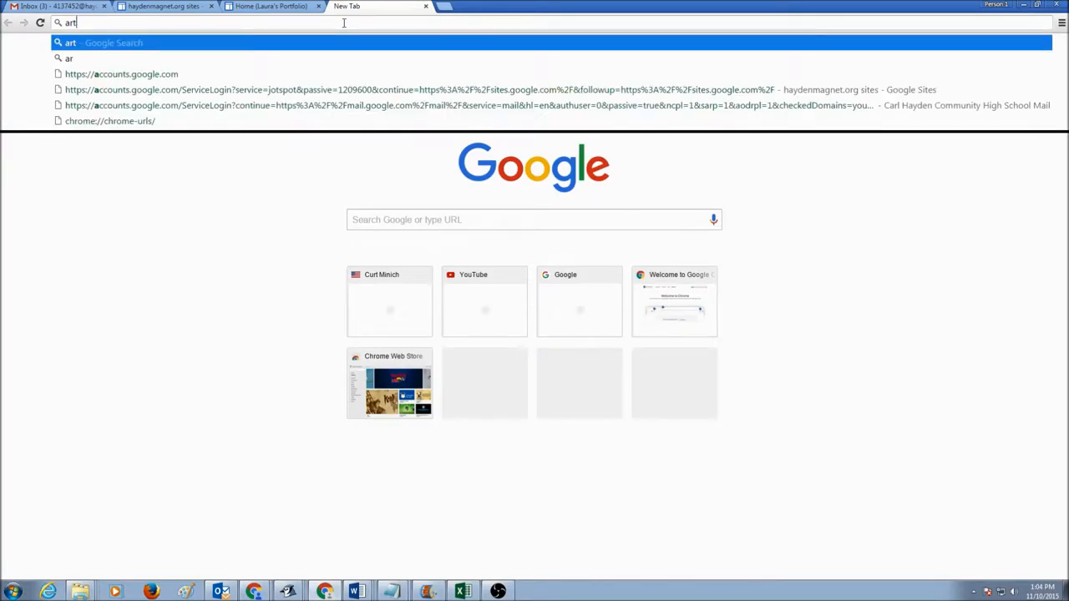
Step: Search Google for 'art' and switch to the image results
key("Return")
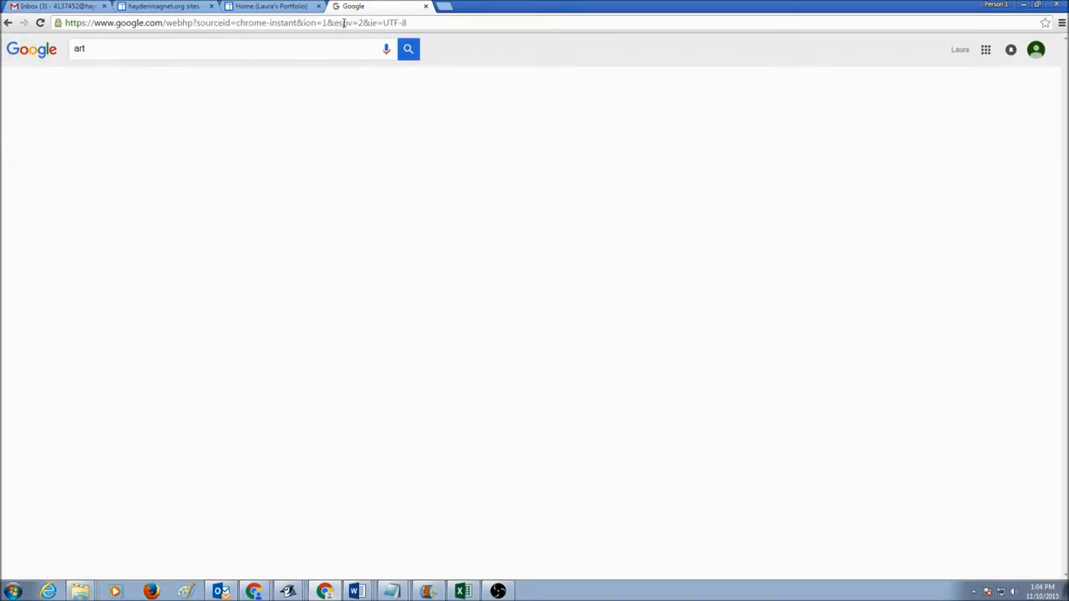
left_click(409, 48)
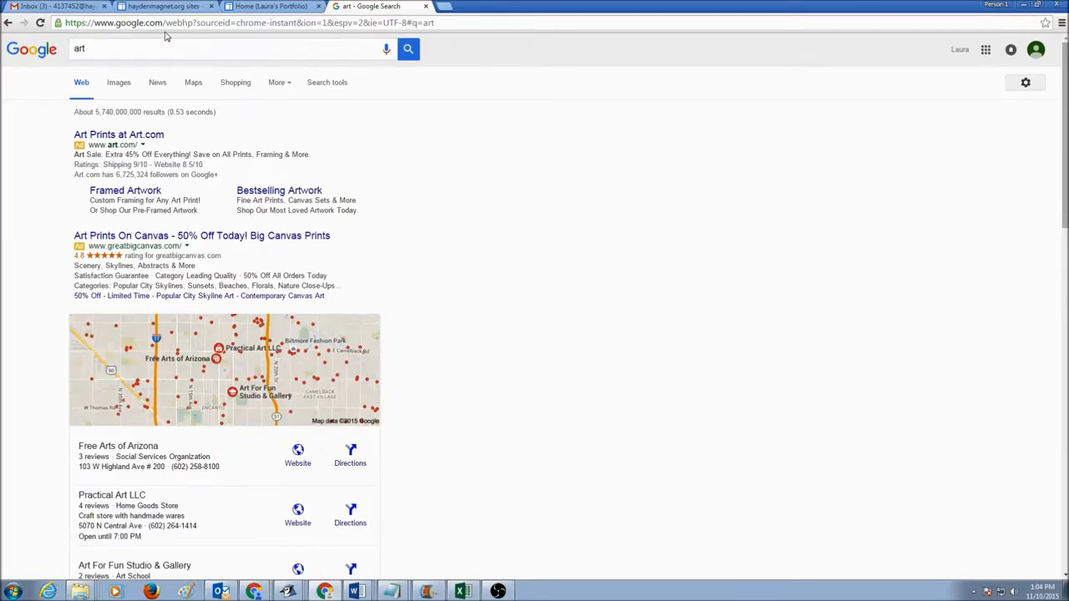
left_click(118, 81)
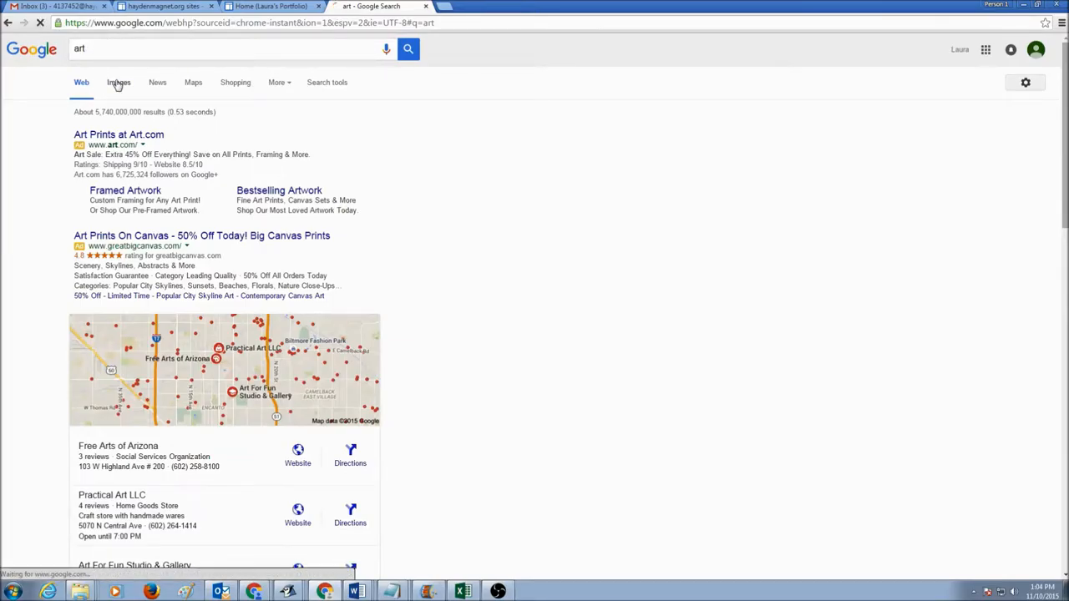
left_click(118, 82)
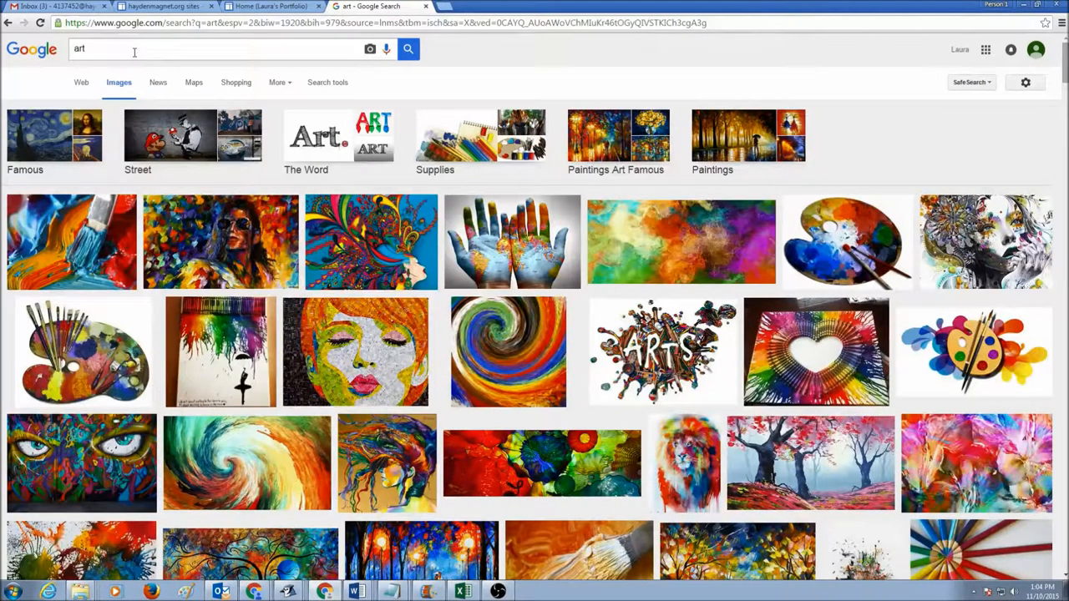
mouse_move(265, 46)
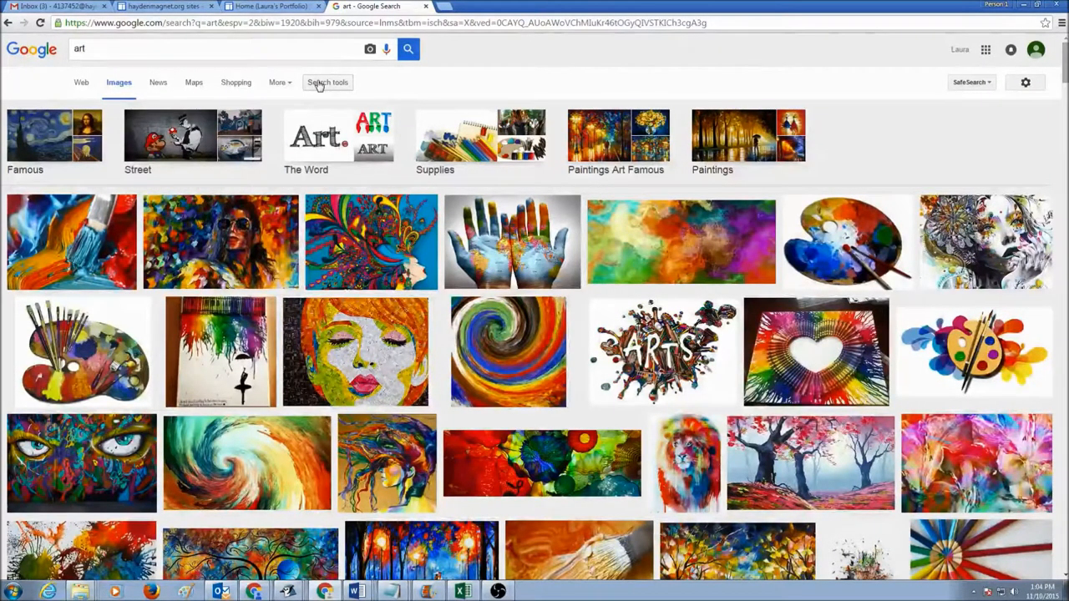
Step: Filter the art image results by usage rights to 'Labeled for reuse'
left_click(327, 82)
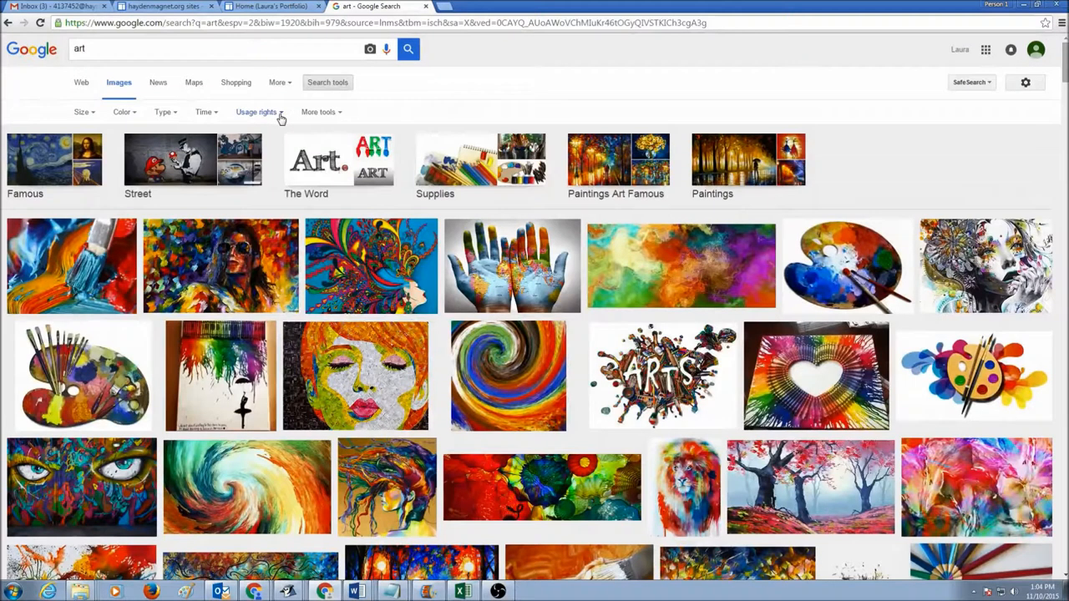
left_click(257, 111)
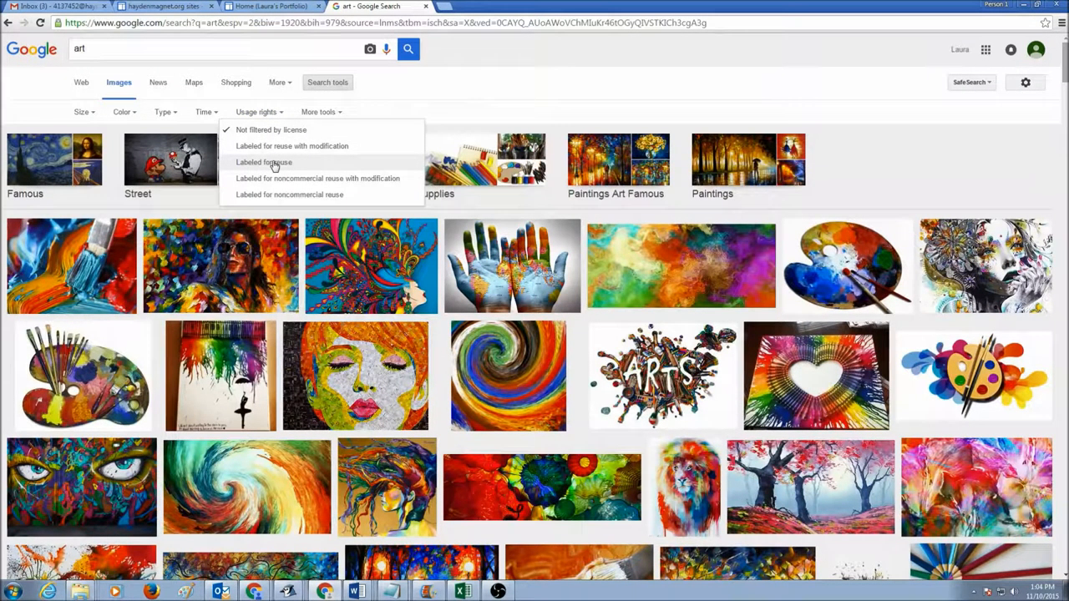
left_click(264, 162)
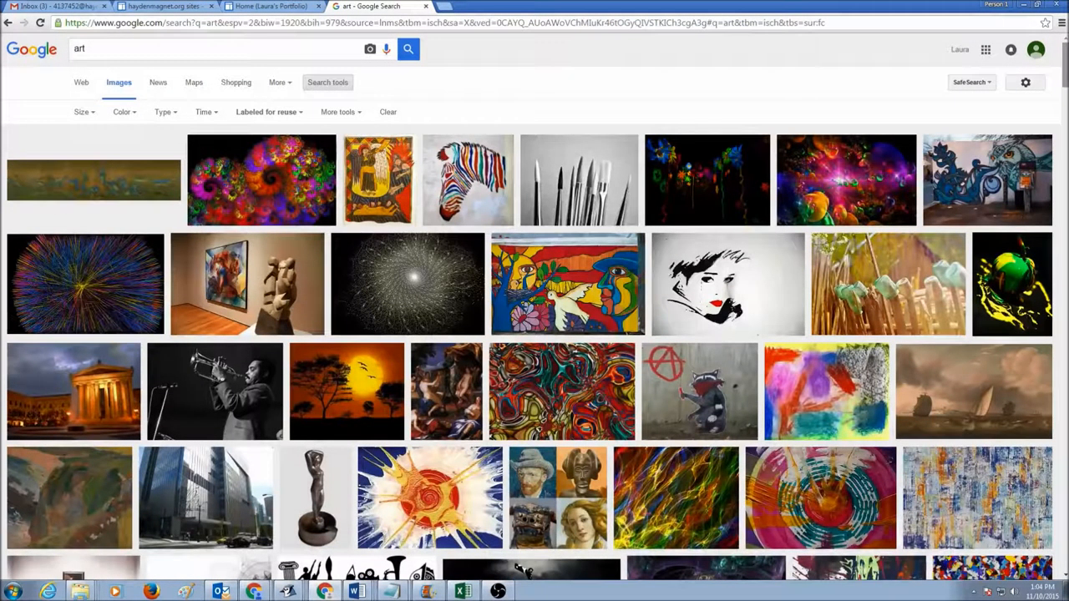
scroll("down", 3)
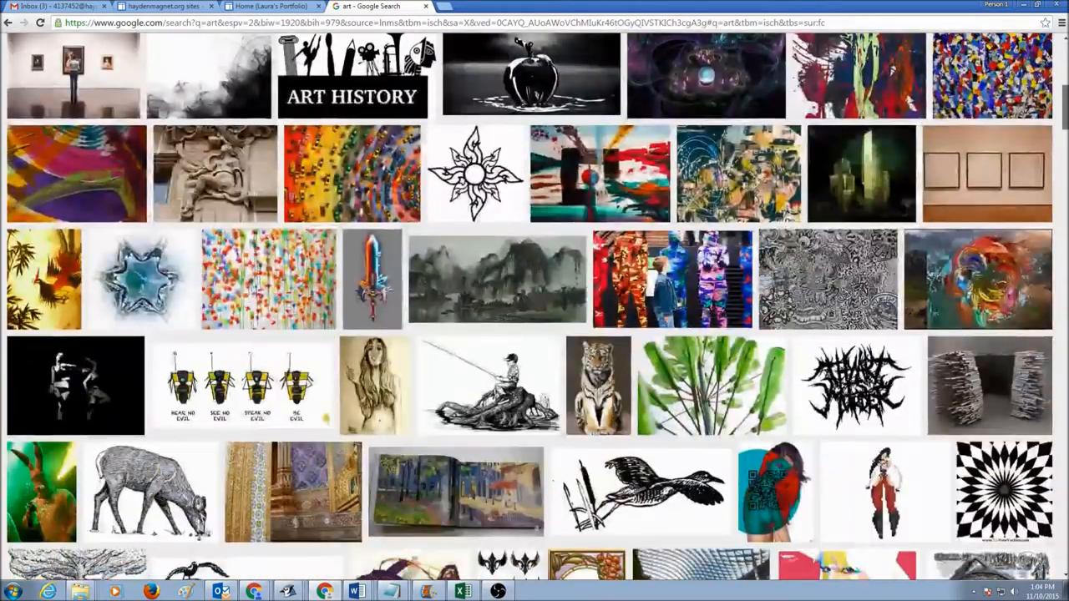
scroll("down", 3)
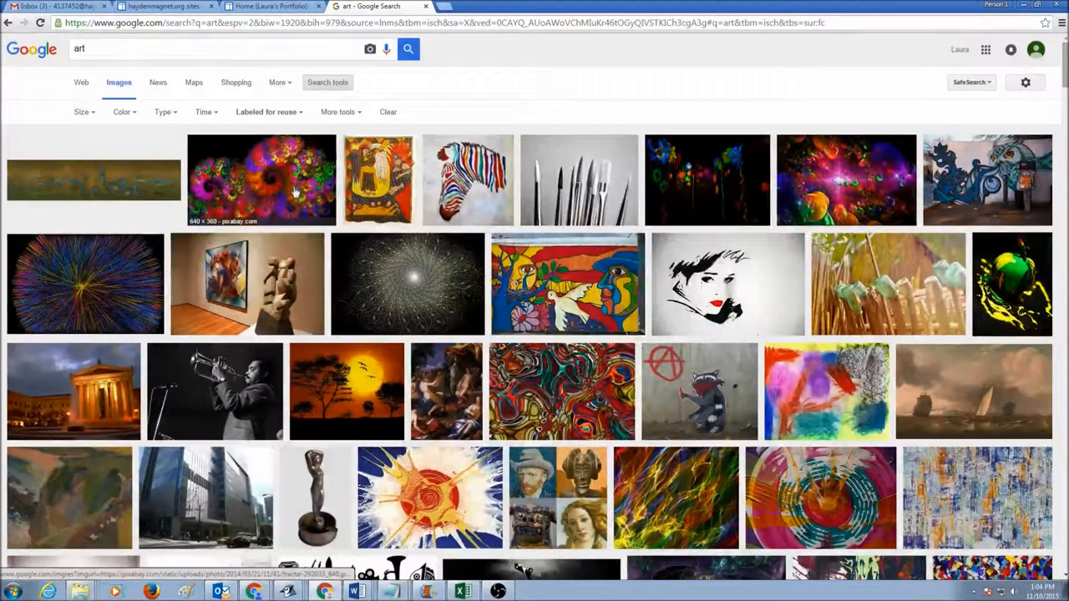
Step: Open the context menu on the colorful fractal spiral image
right_click(296, 192)
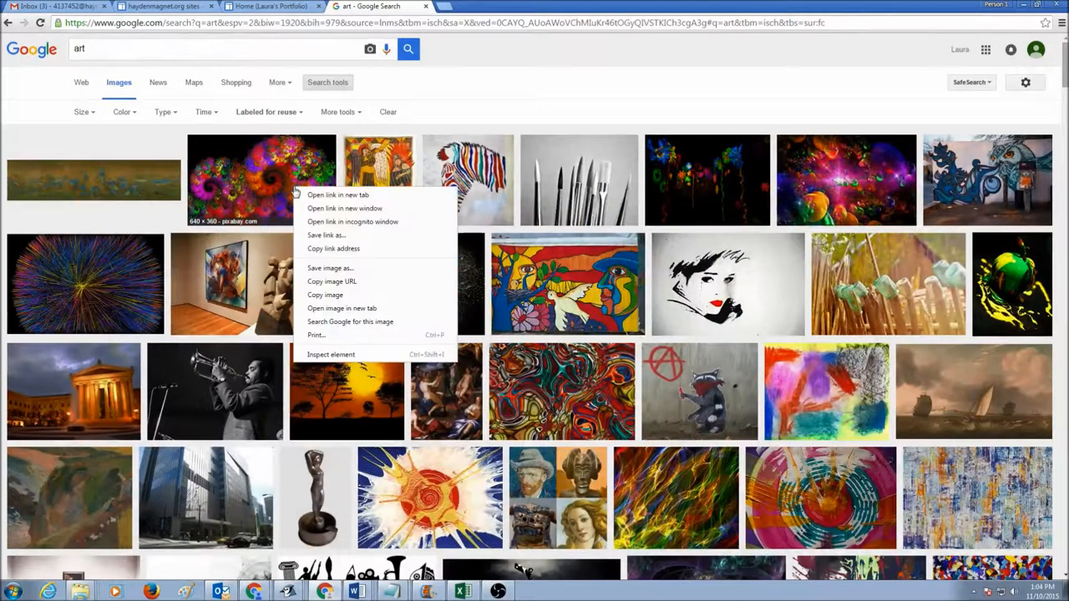
mouse_move(330, 268)
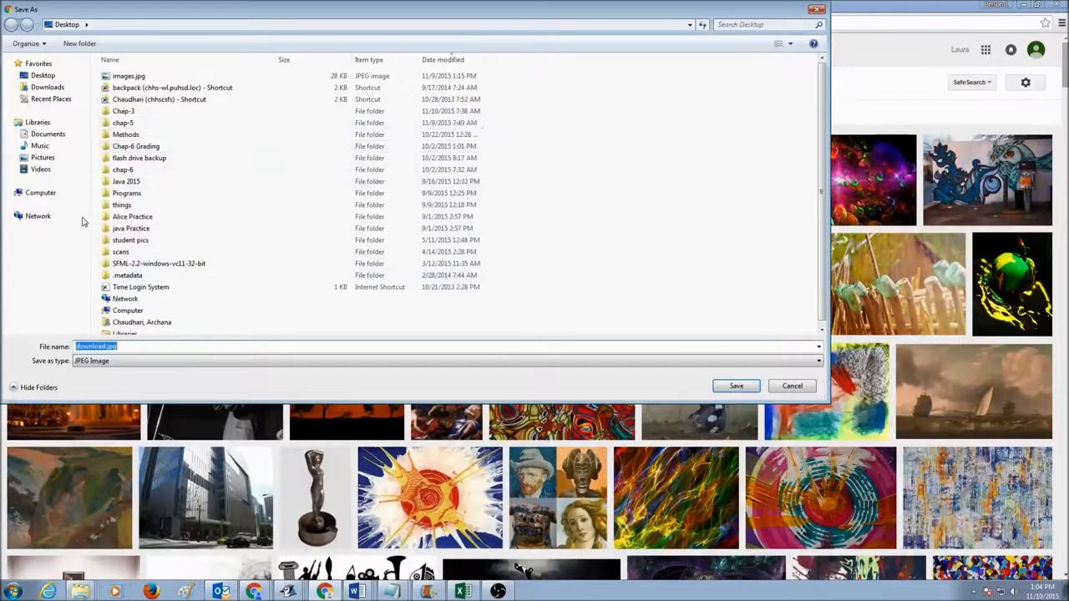
Step: Save the fractal image to the Desktop as art.jpg
left_click(18, 192)
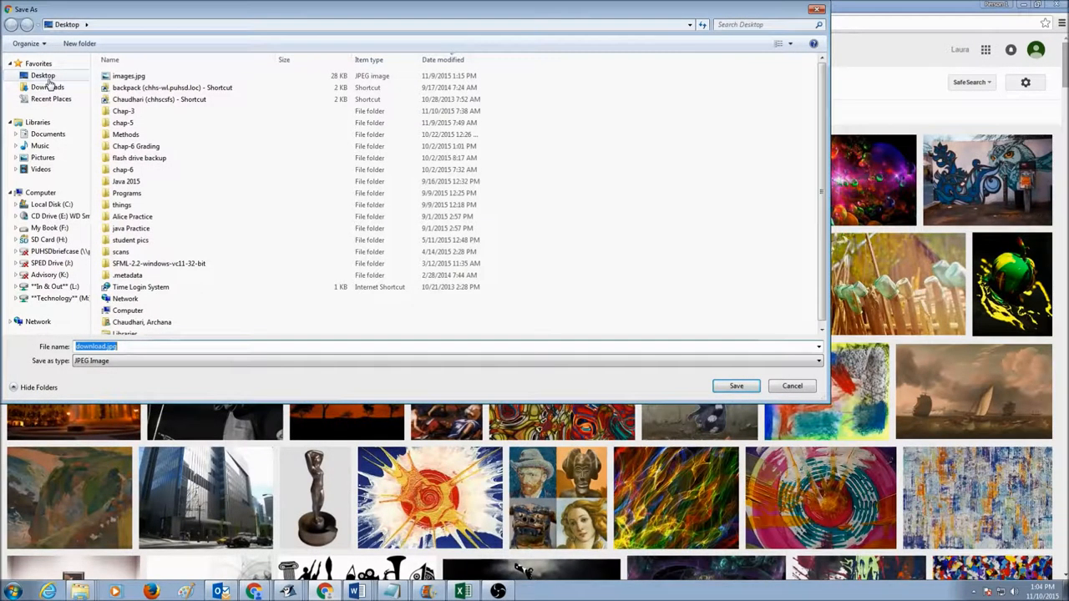
mouse_move(35, 163)
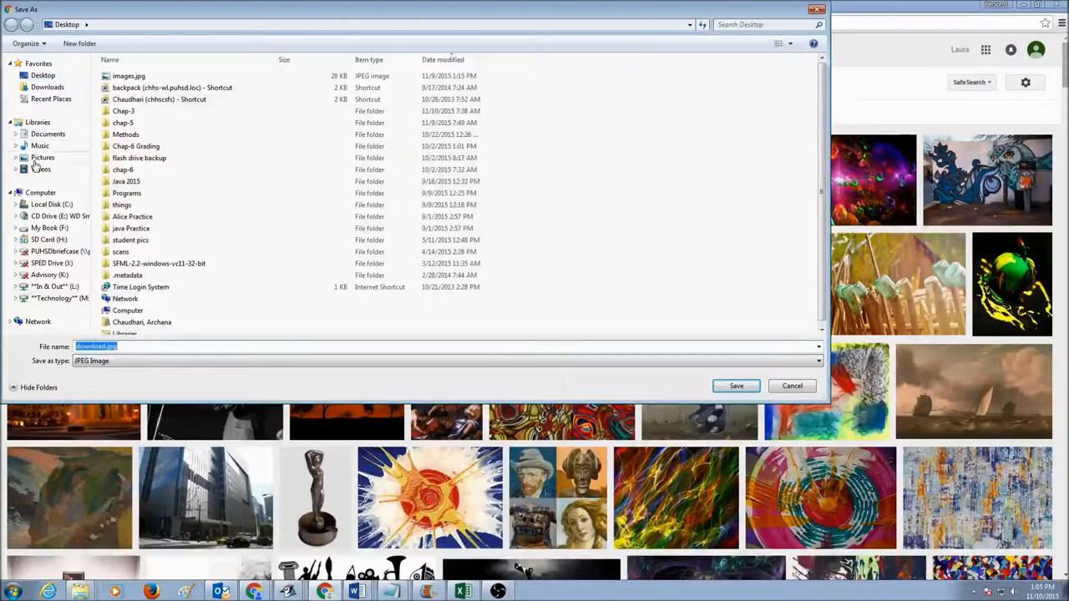
left_click(40, 193)
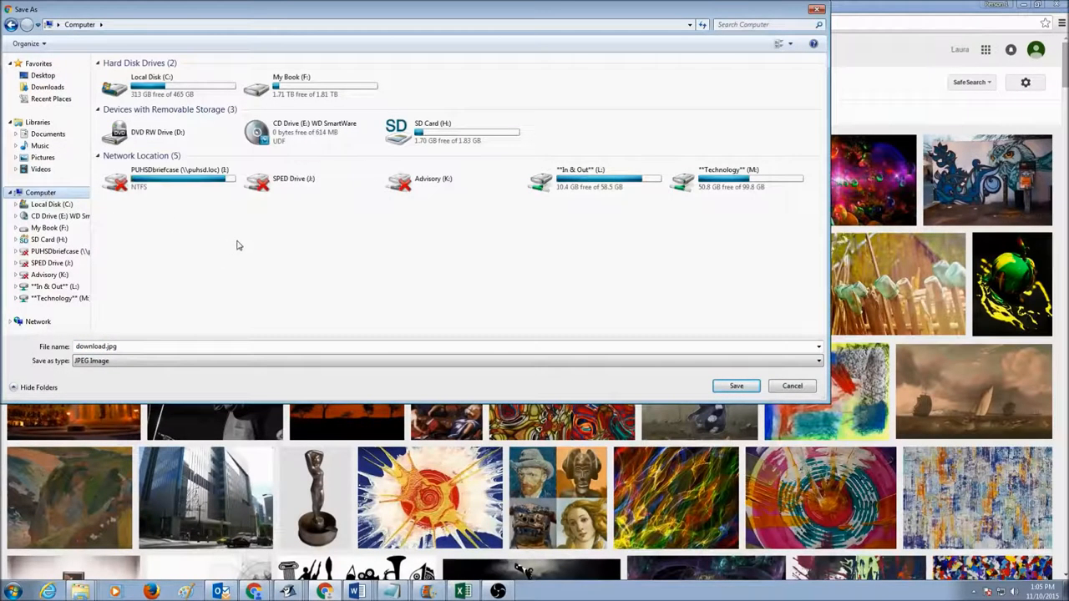
mouse_move(428, 259)
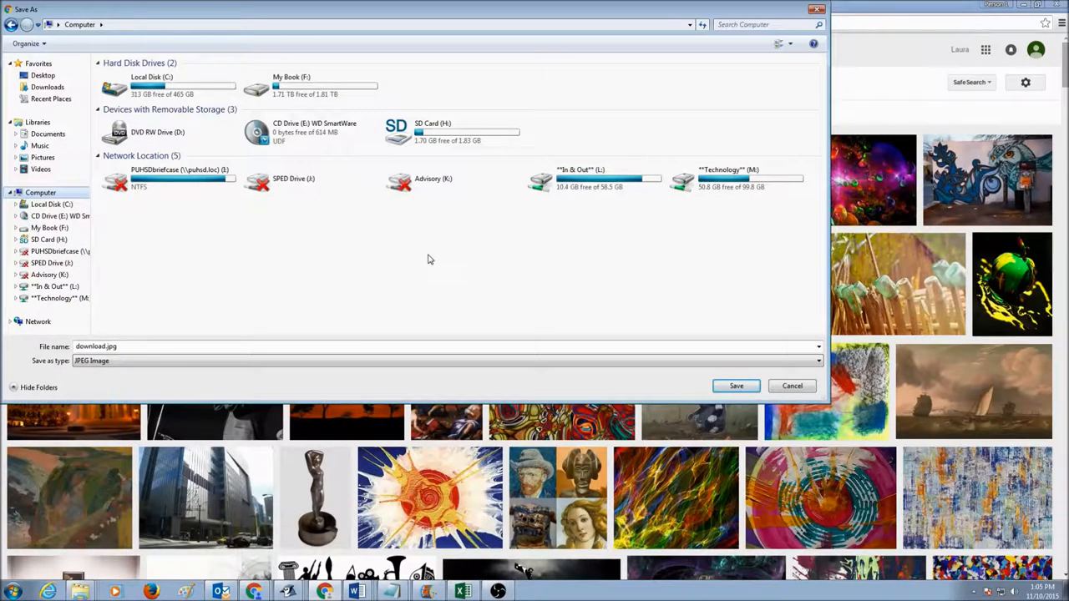
mouse_move(153, 12)
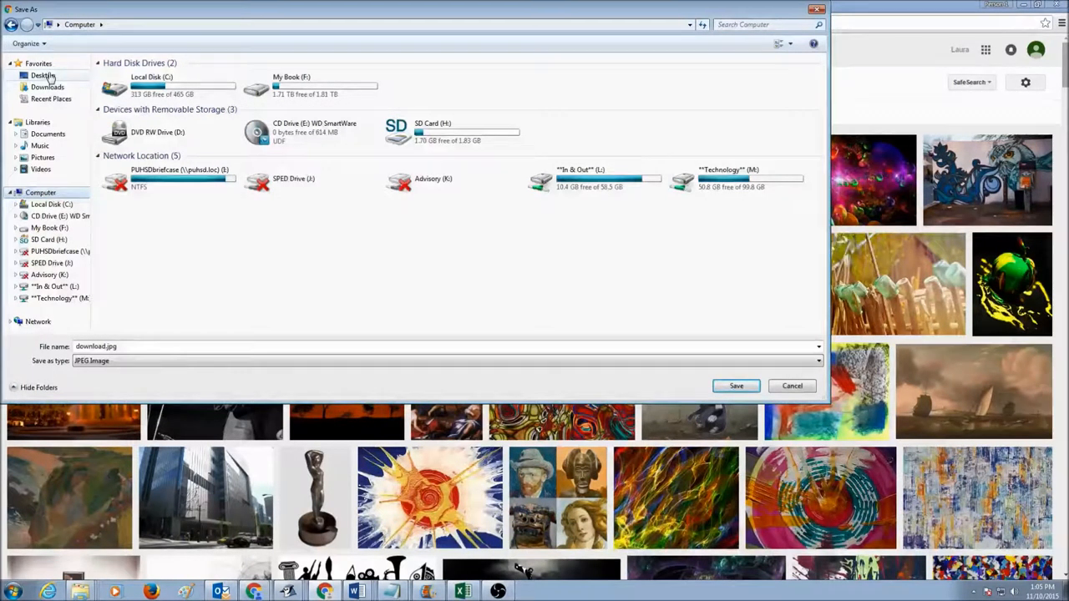
left_click(39, 76)
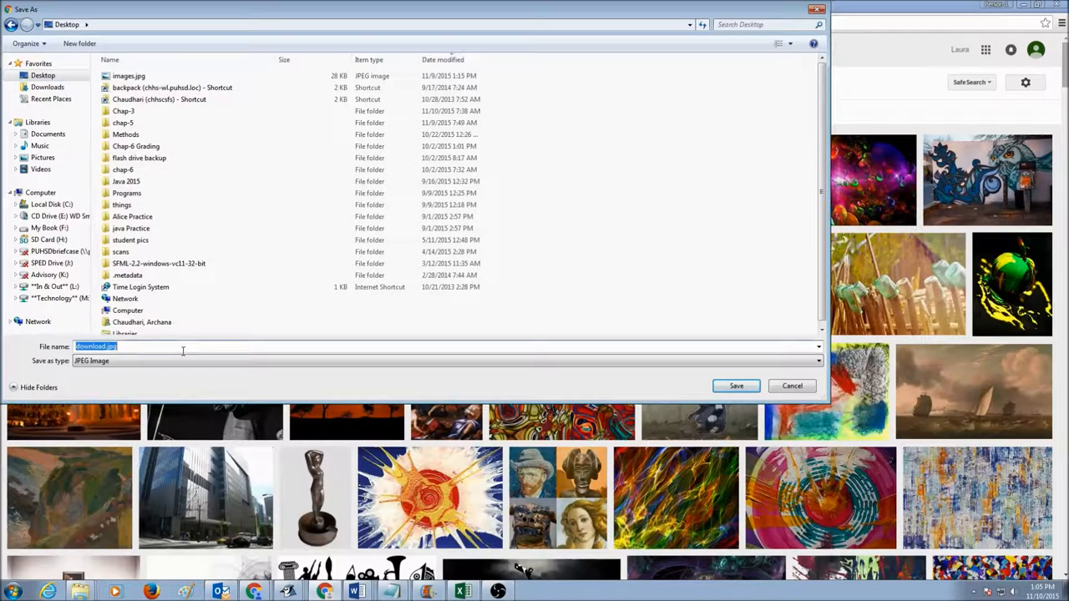
type("art")
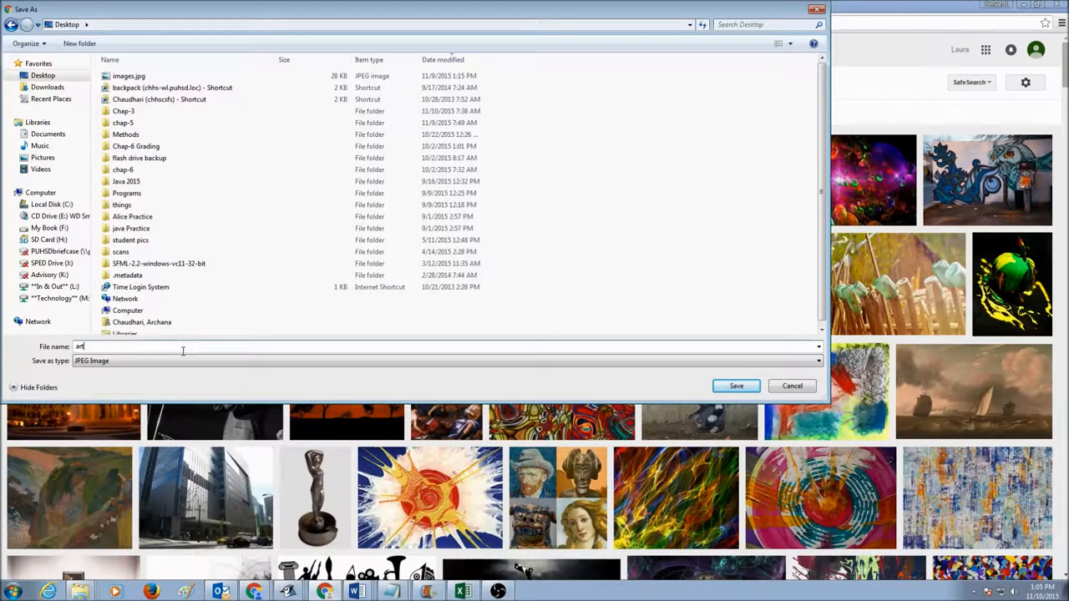
left_click(791, 385)
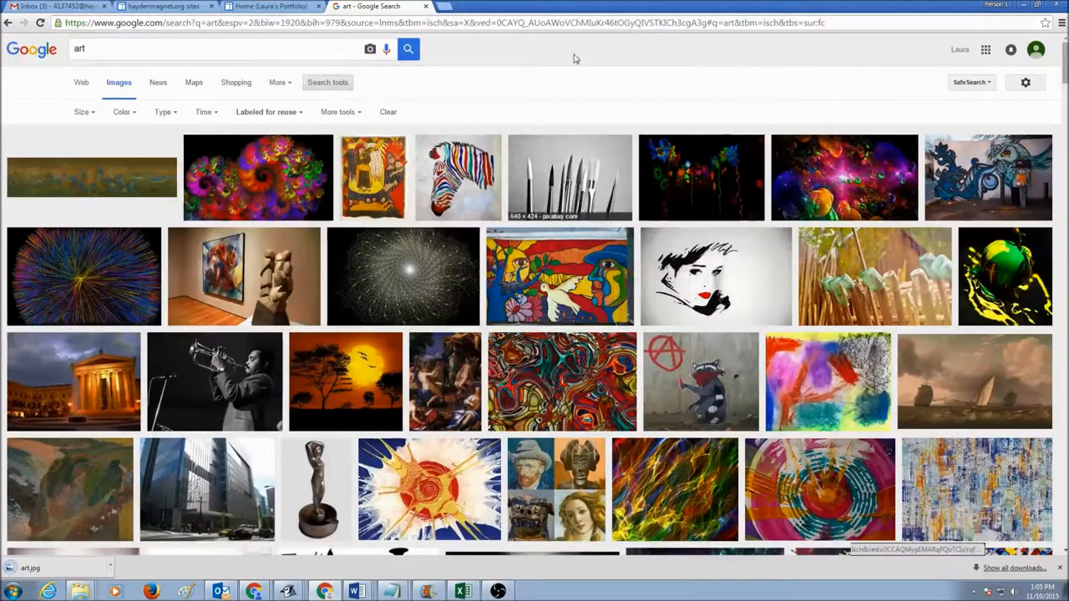
Step: Return to the Laura's Portfolio Home page tab and save the page
left_click(267, 6)
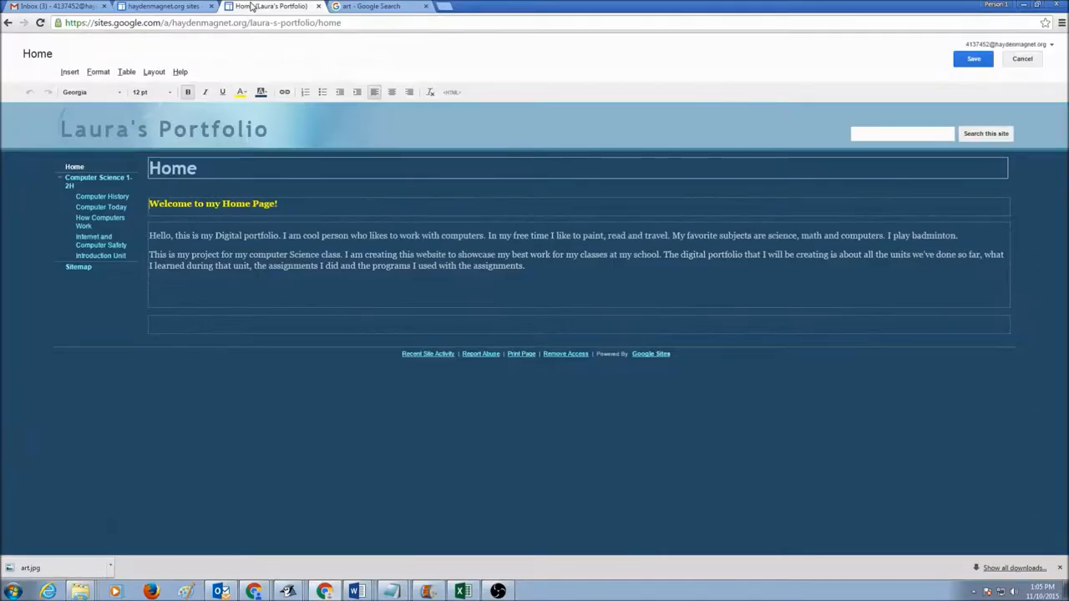
left_click(973, 58)
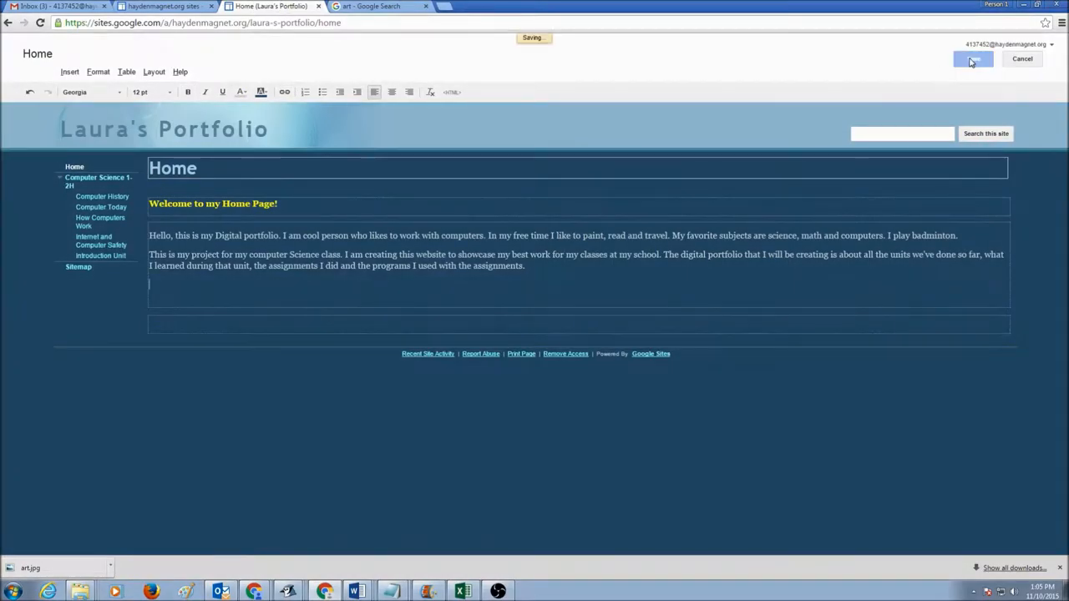
left_click(972, 59)
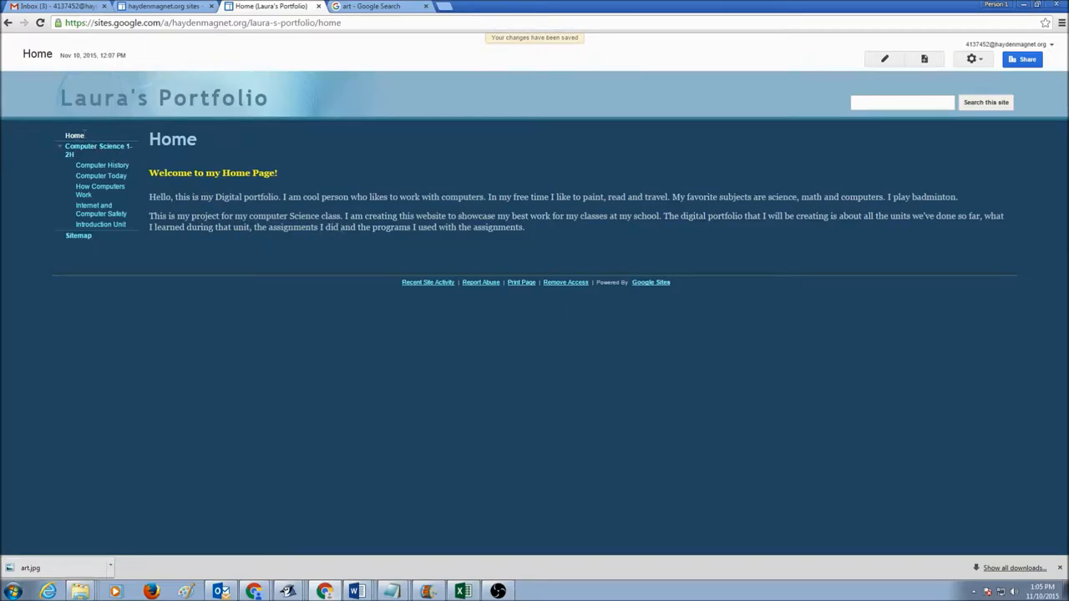
mouse_move(884, 60)
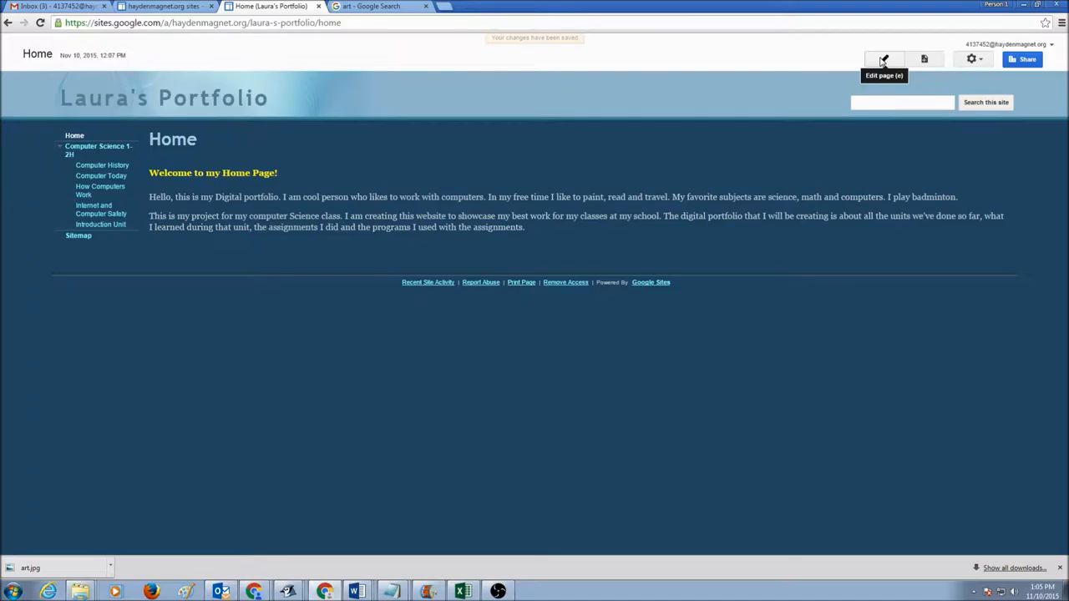
Step: Edit the Home page again and open the Insert menu for an image
left_click(884, 58)
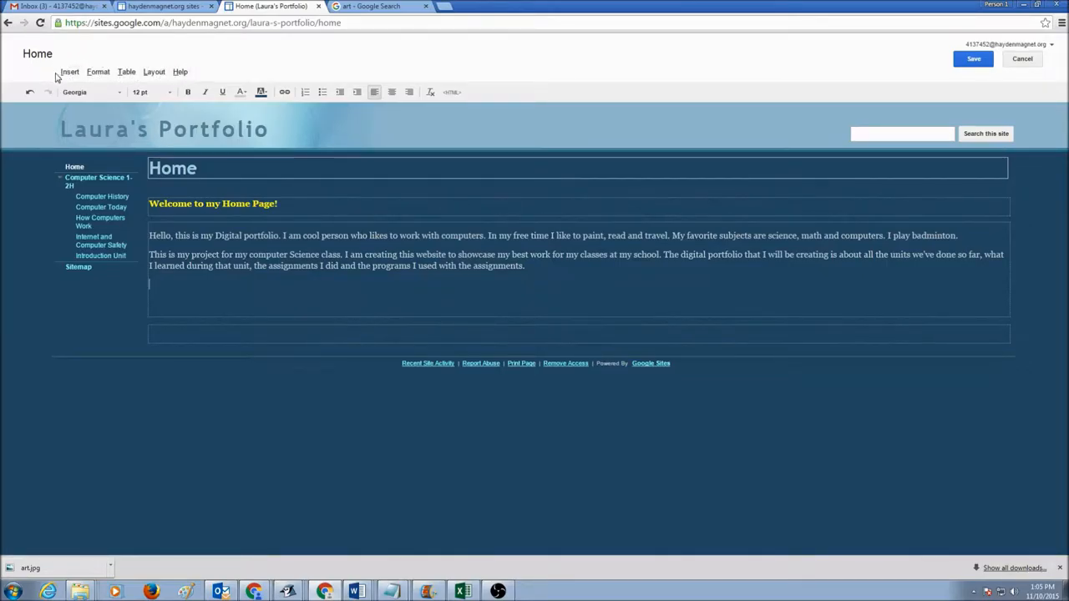
left_click(69, 71)
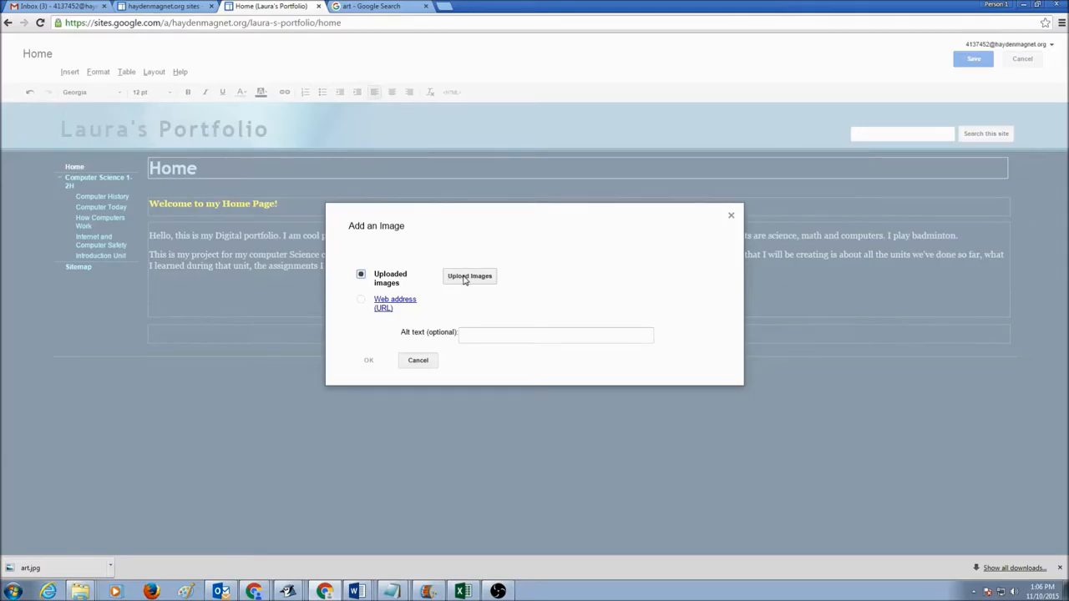
Step: Upload art.jpg from the Desktop into the add-image dialog
left_click(470, 276)
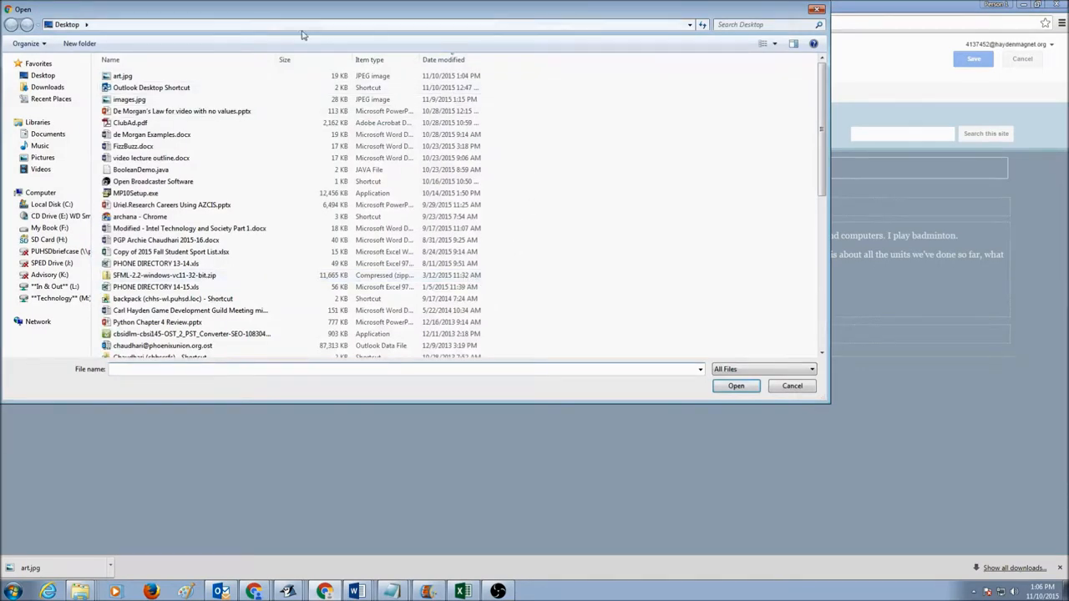
left_click(42, 75)
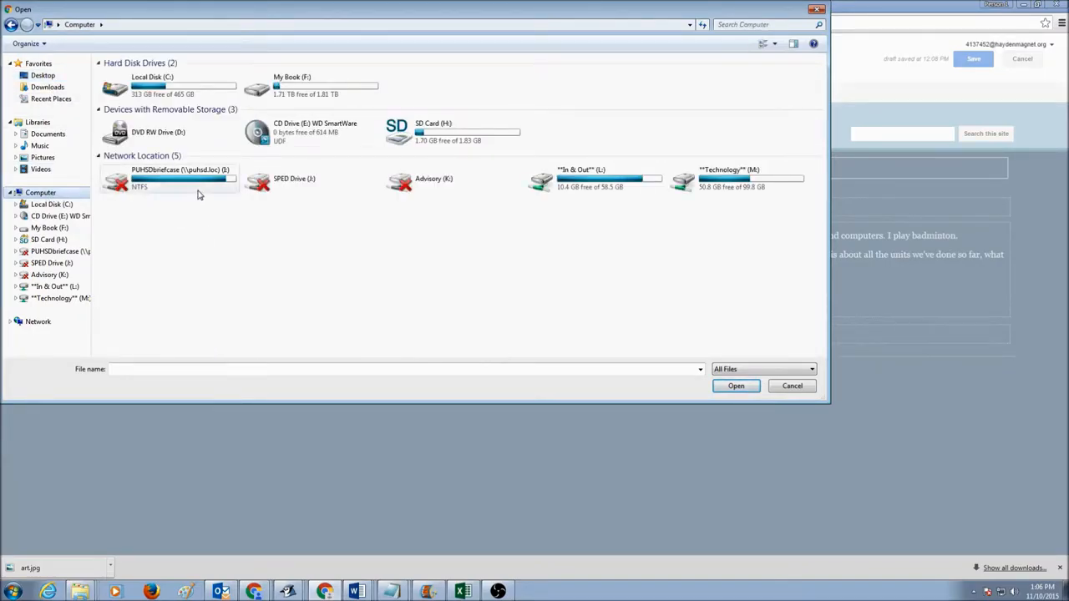
mouse_move(248, 290)
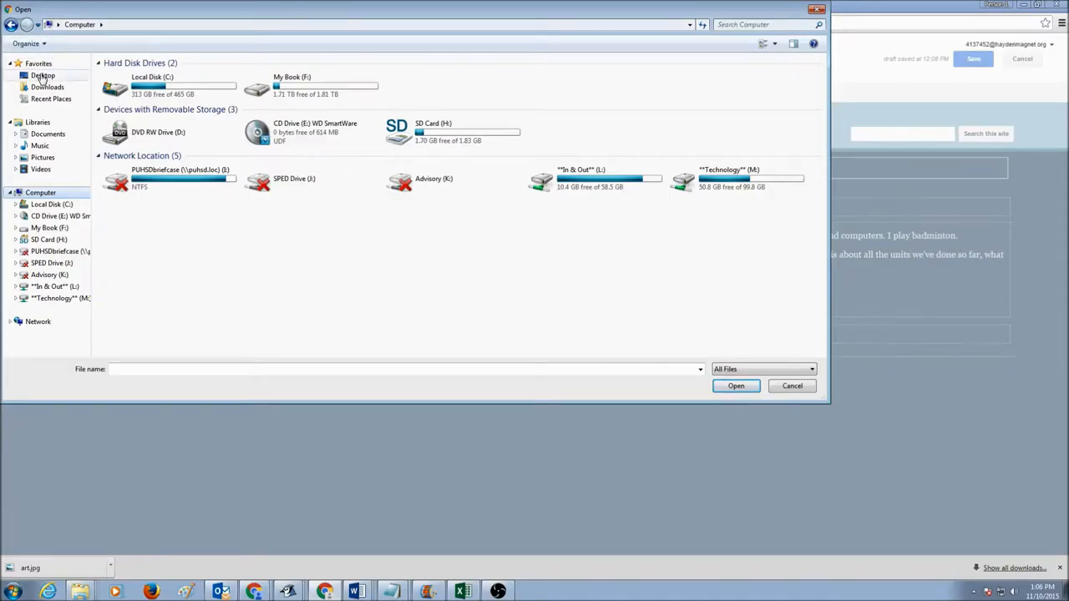
left_click(43, 75)
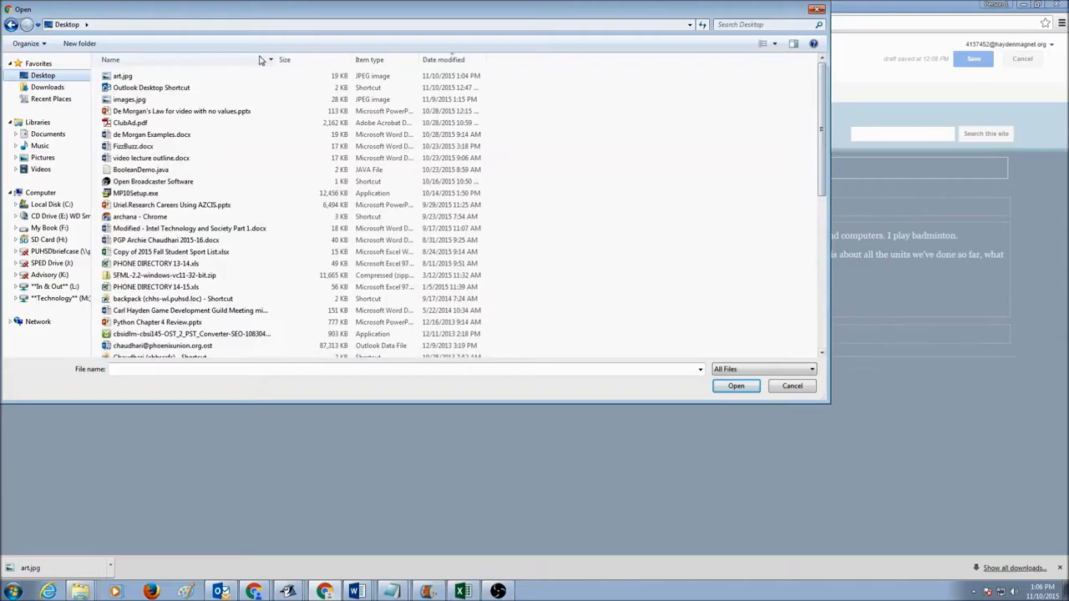
left_click(123, 76)
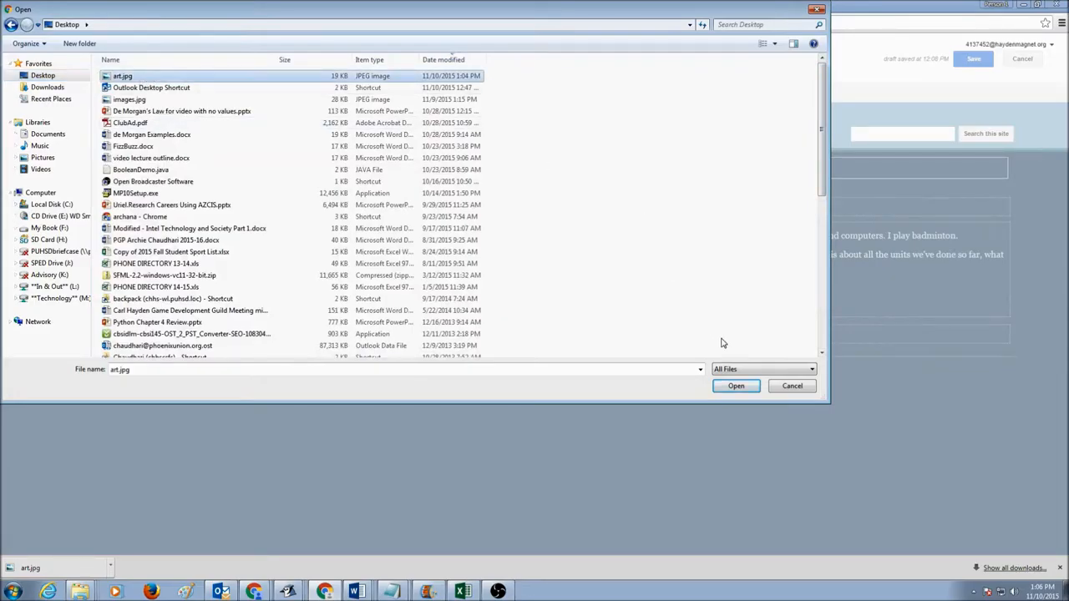
left_click(735, 386)
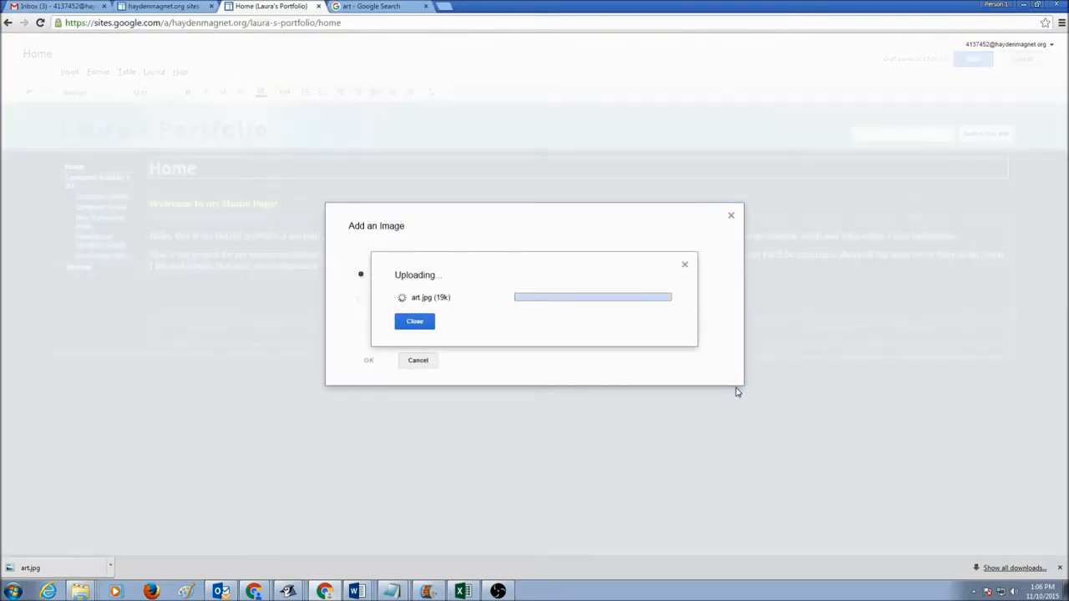
mouse_move(700, 404)
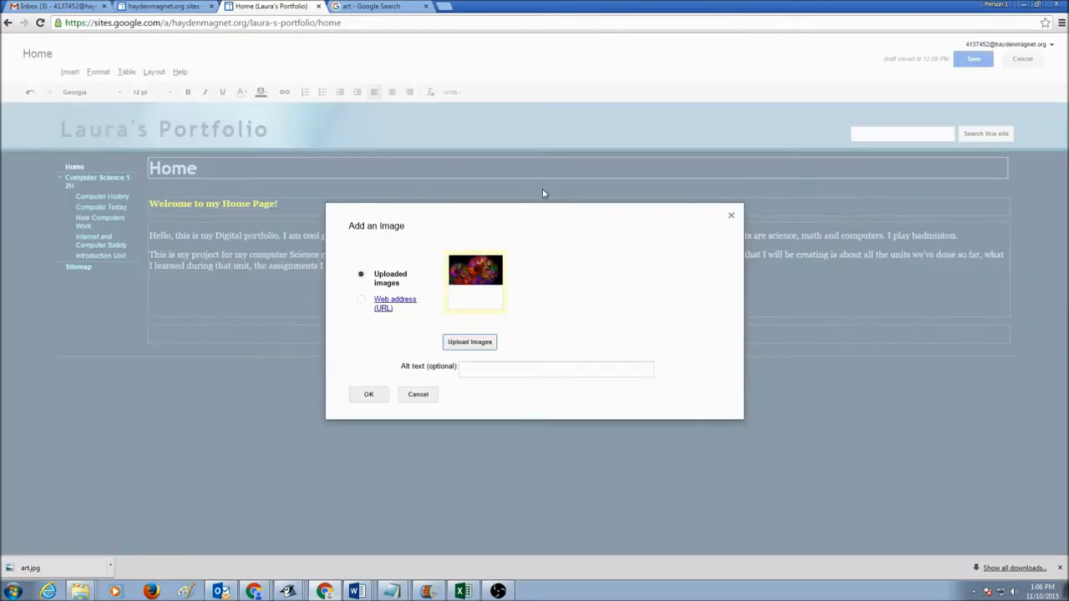
mouse_move(500, 286)
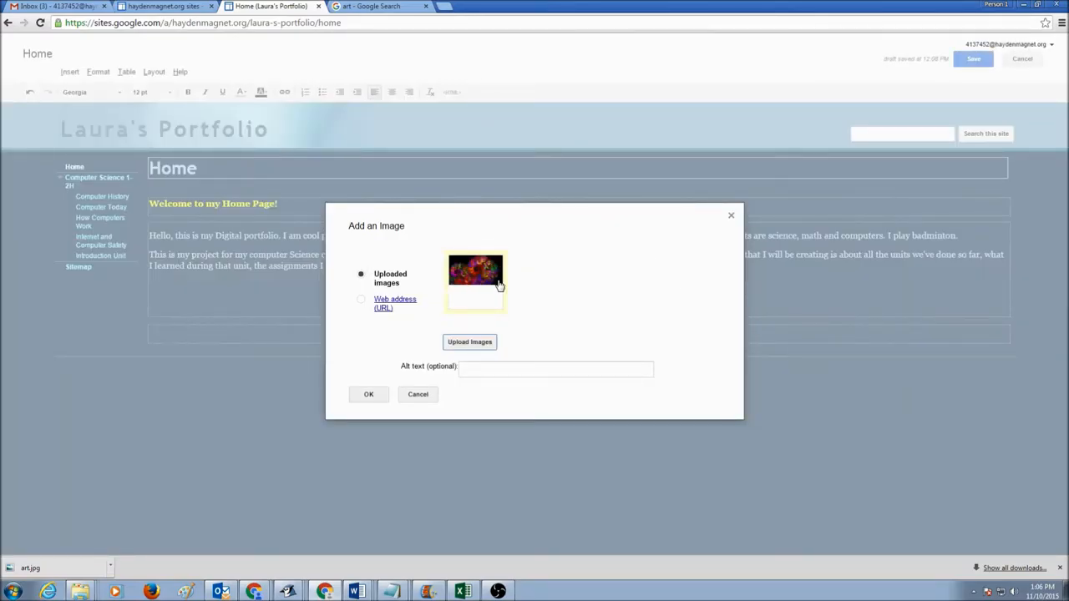
Step: Insert the uploaded fractal image below the second paragraph and deselect it
left_click(368, 394)
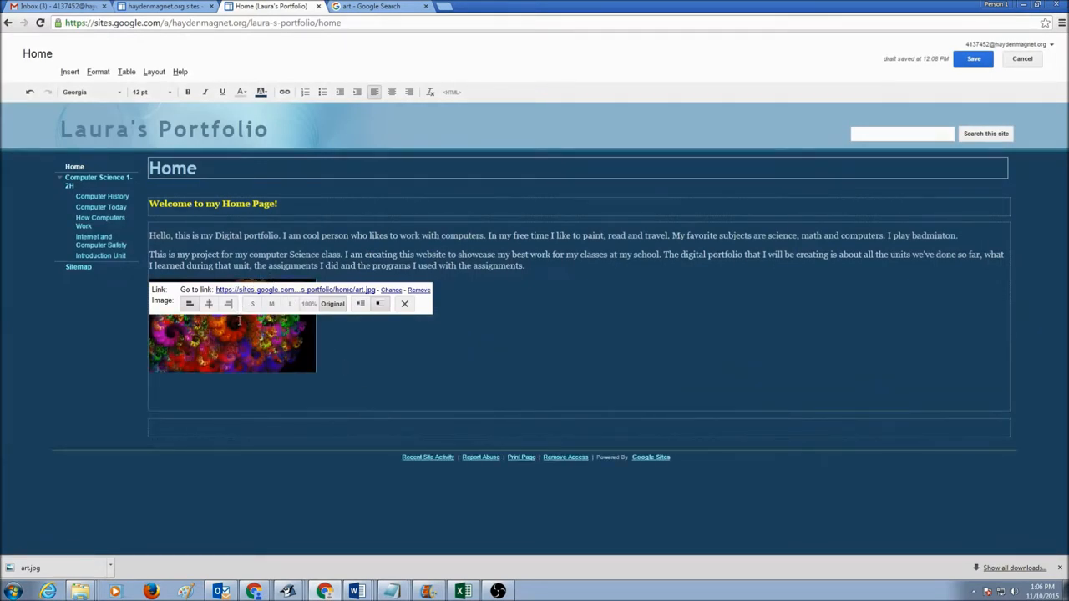
mouse_move(252, 303)
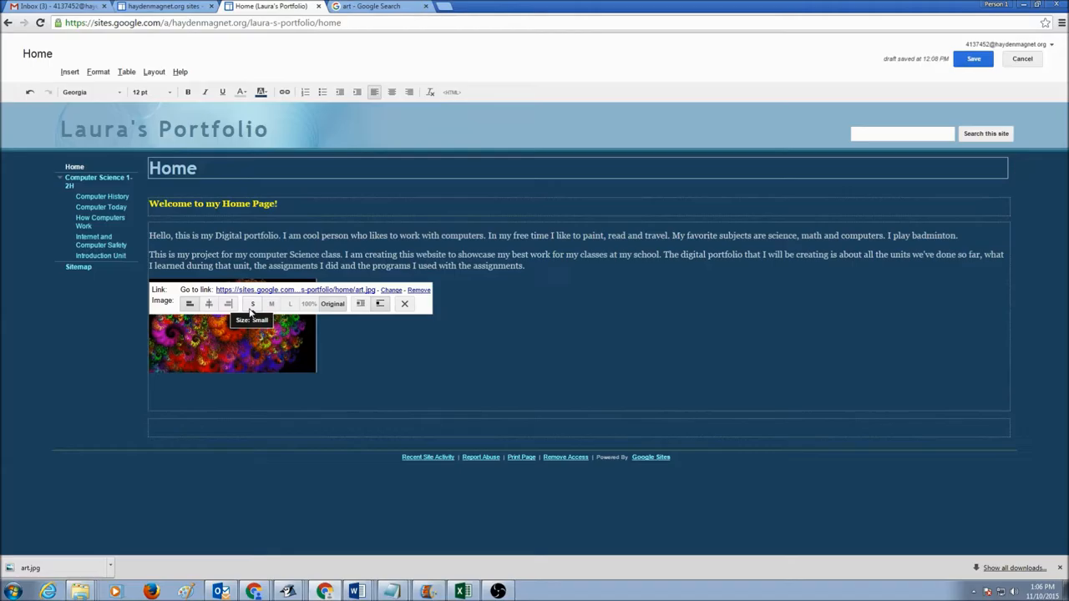
mouse_move(290, 304)
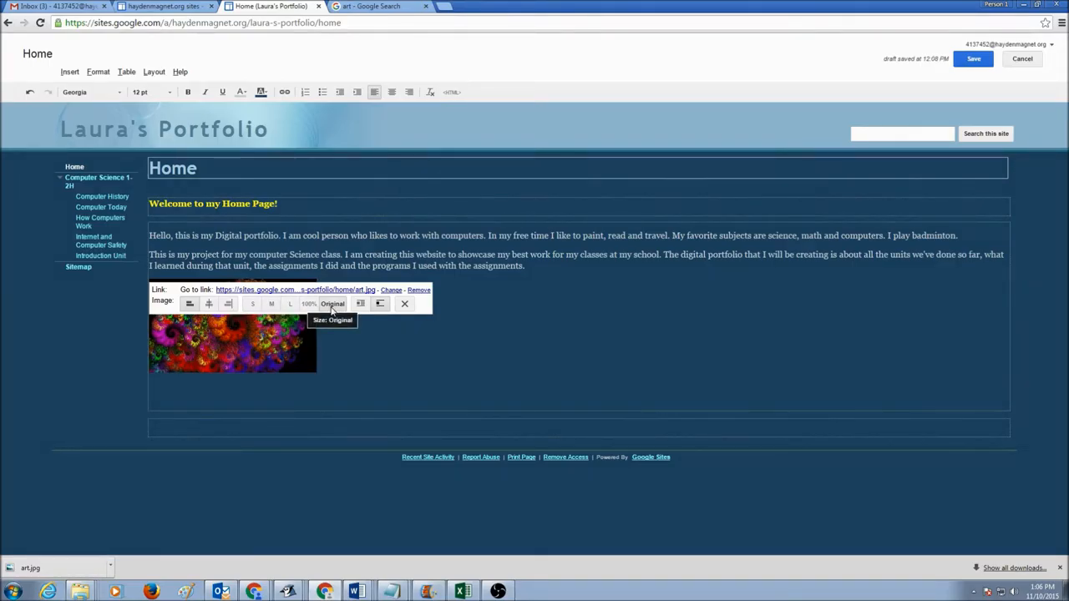
mouse_move(200, 309)
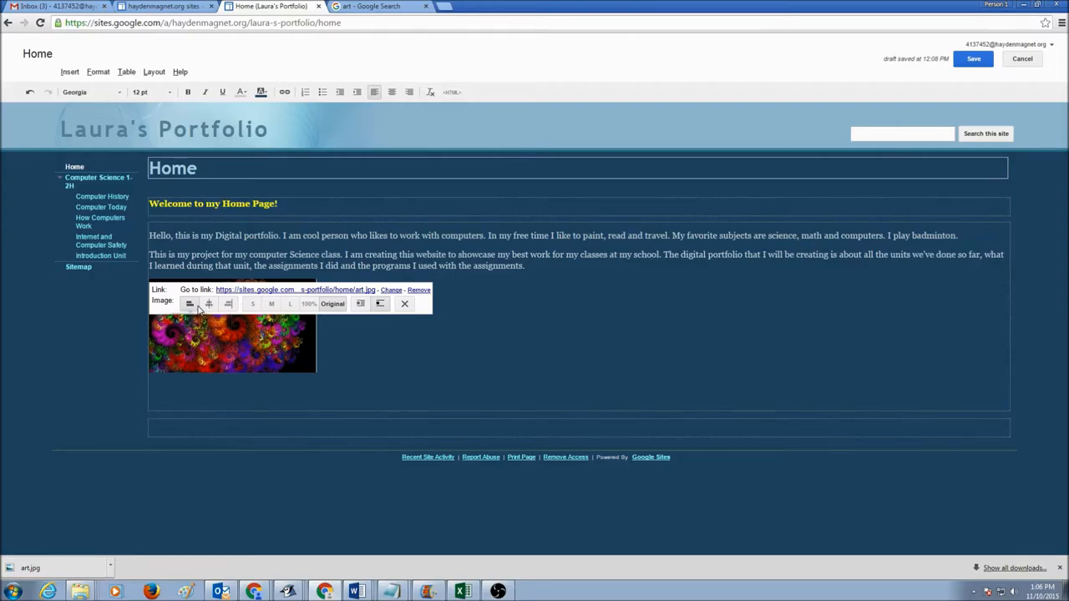
mouse_move(228, 303)
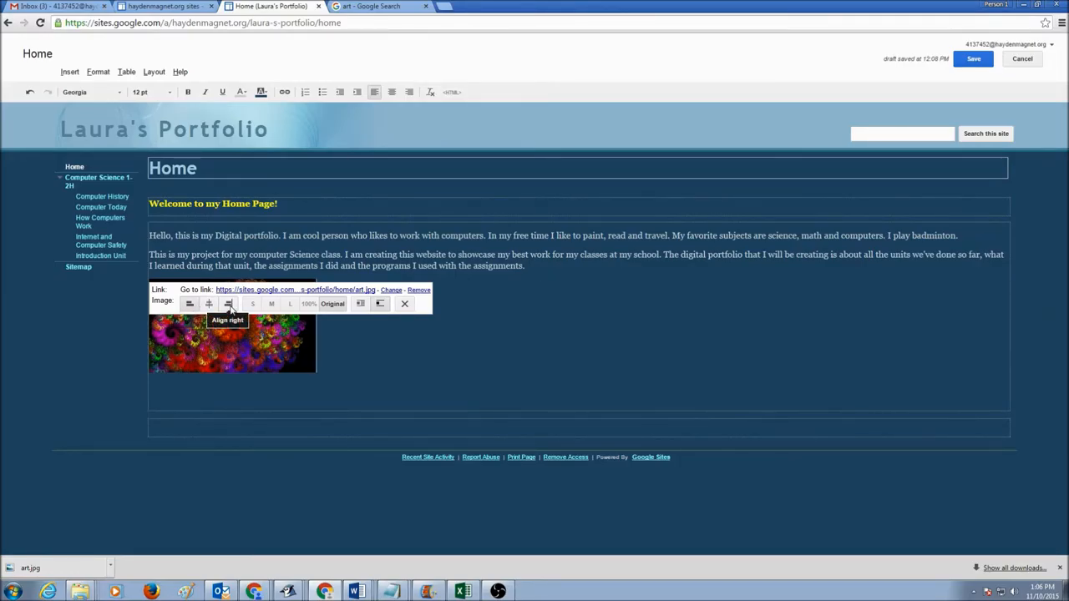
left_click(433, 363)
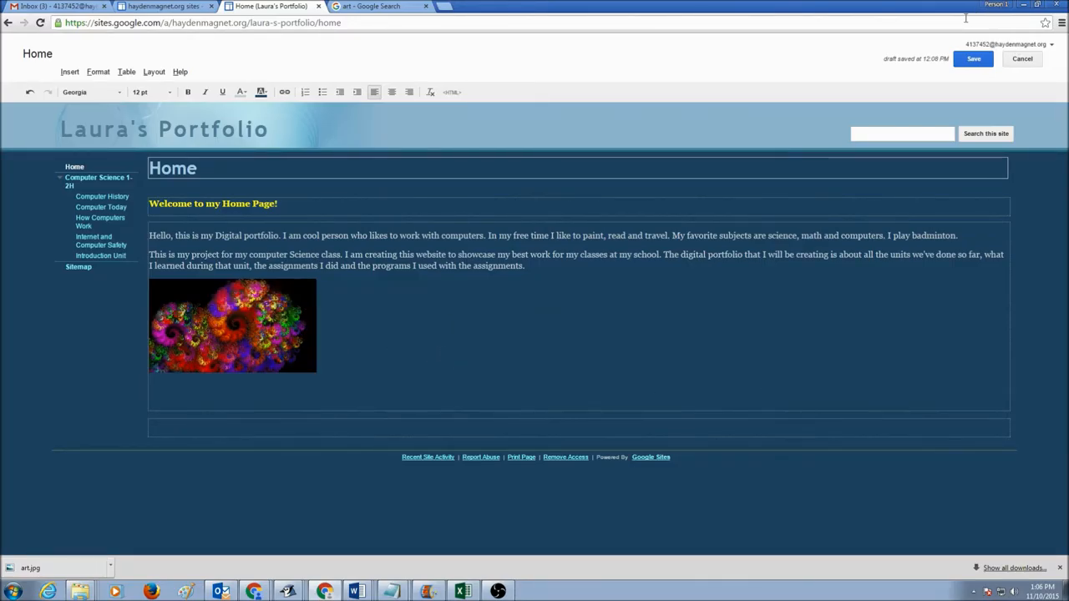
Step: Save the Home page with the heading, paragraphs and fractal image
left_click(973, 59)
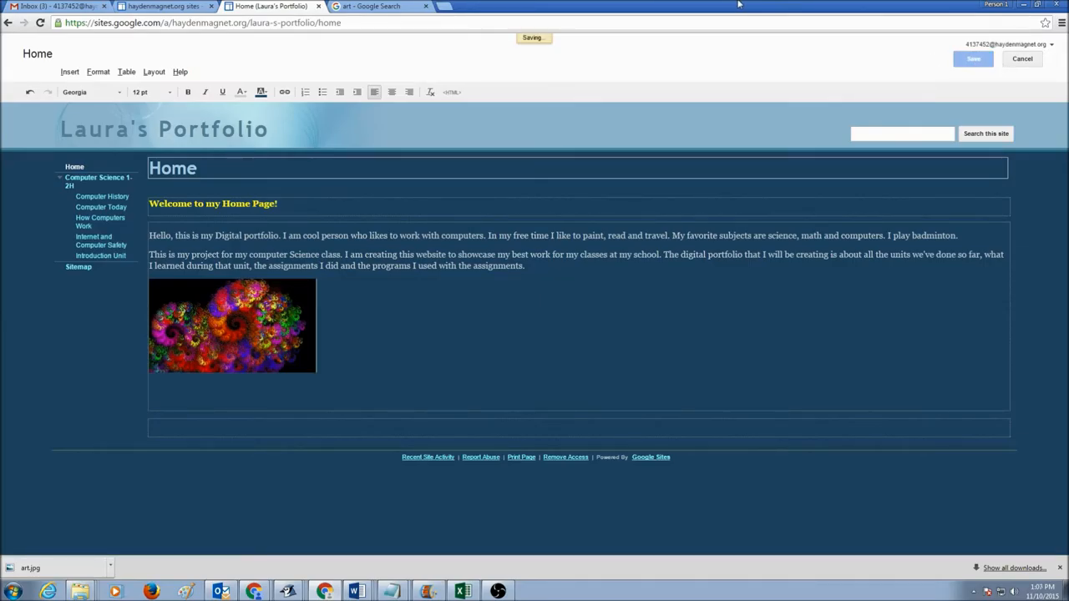
left_click(973, 59)
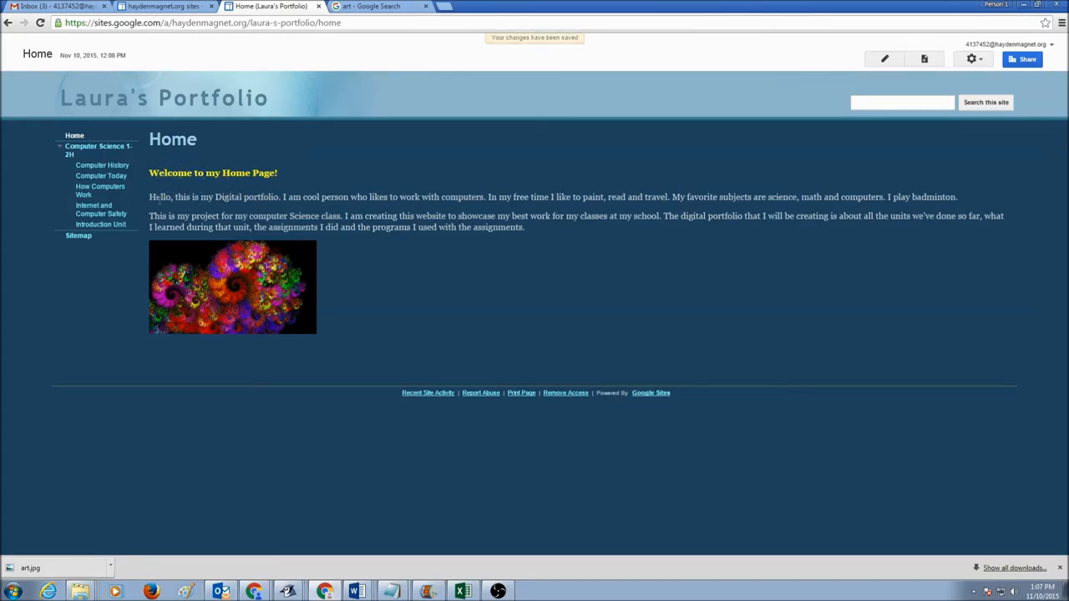
mouse_move(257, 350)
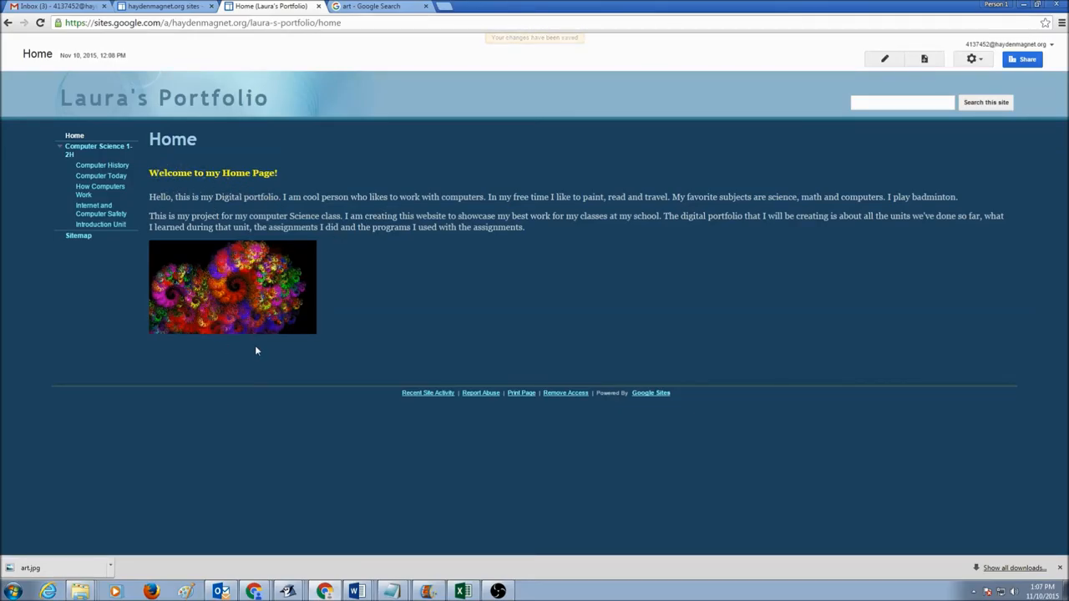